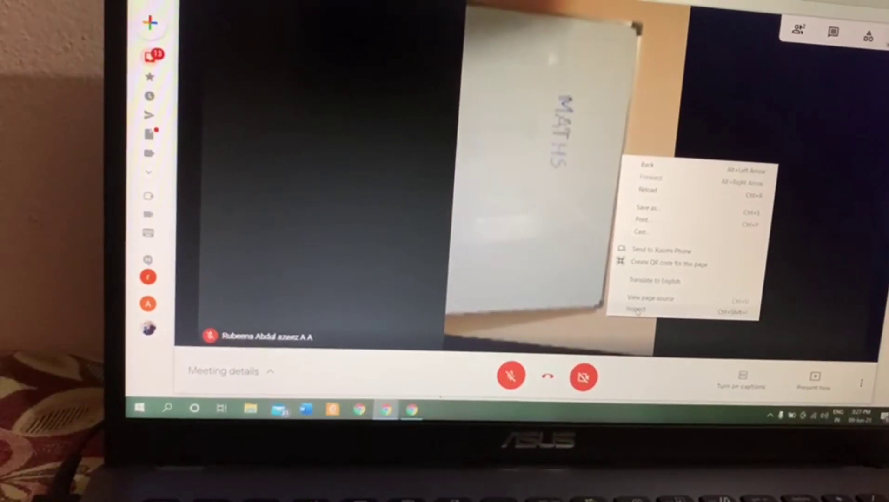
Inspect the participant video tile so DevTools shows its element and styles.
{"action": "left_click", "coordinate": [637, 309]}
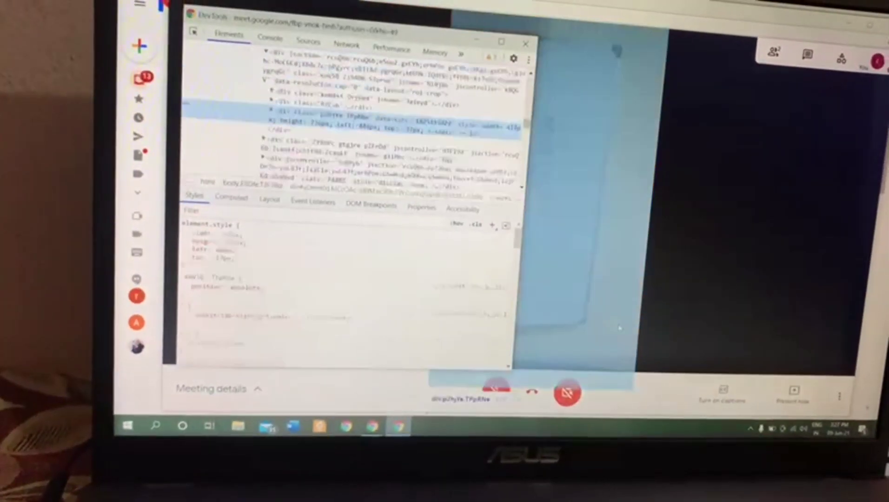